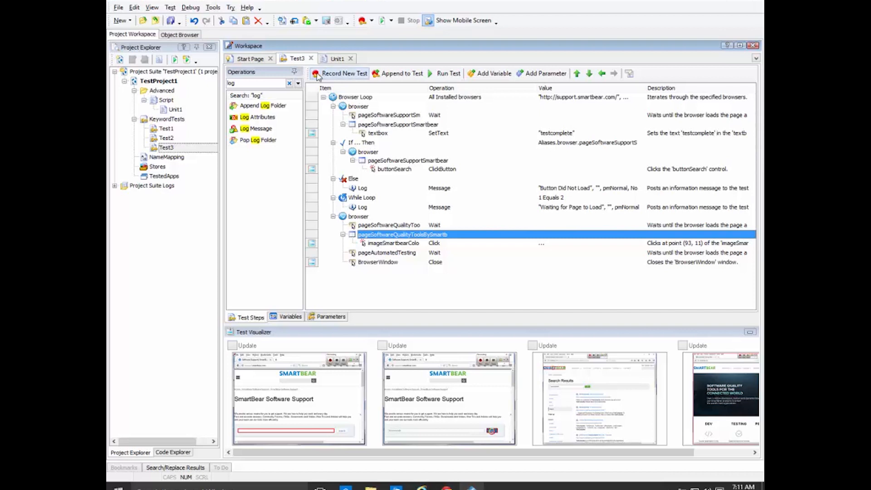
Convert the Test3 keyword test to a Python function in the Unit1 script unit
{"action": "left_click", "coordinate": [336, 58]}
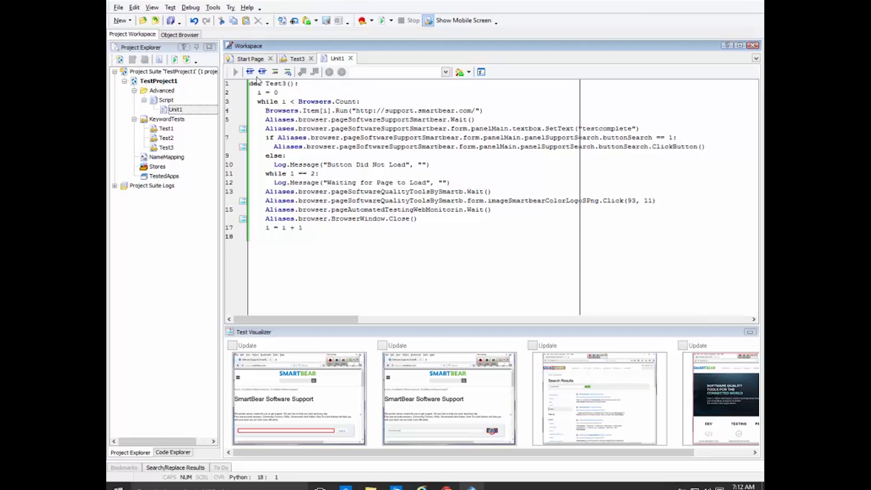
Show the source control plugin choices: SCC API, Subversion, Git and Mercurial
{"action": "right_click", "coordinate": [173, 71]}
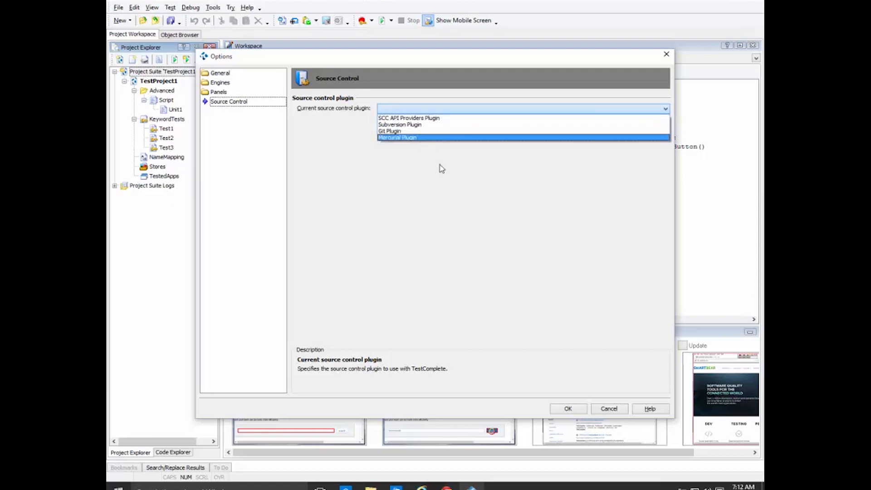
Dismiss the Options dialog so the Windows desktop with its shortcuts shows
{"action": "left_click", "coordinate": [607, 408]}
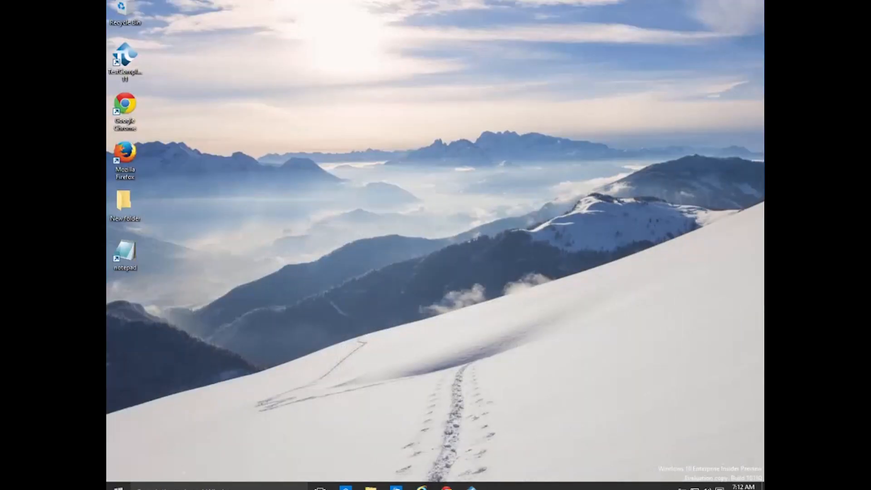
Bring up the signed-in account's options for settings, locking or signing out from Start
{"action": "left_click", "coordinate": [119, 488]}
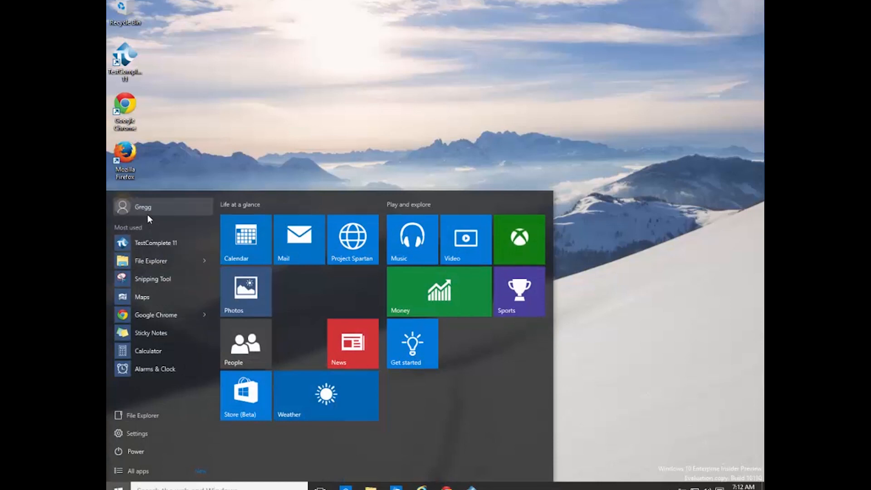
{"action": "left_click", "coordinate": [143, 207]}
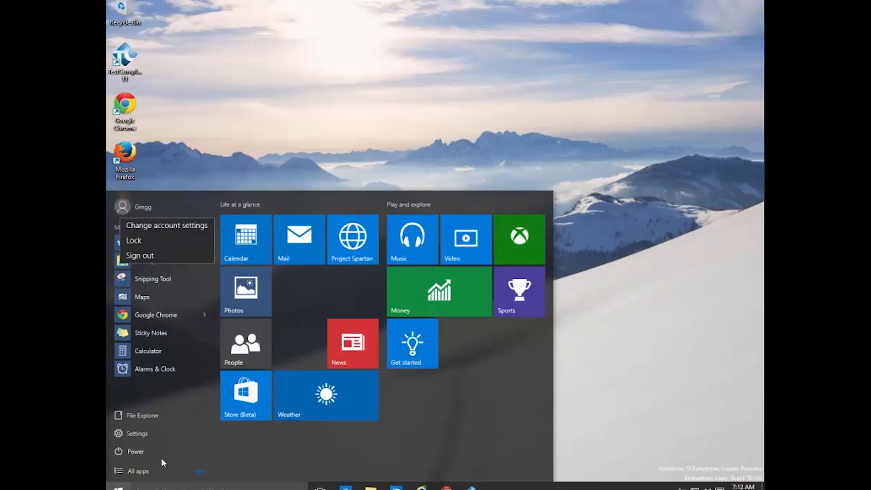